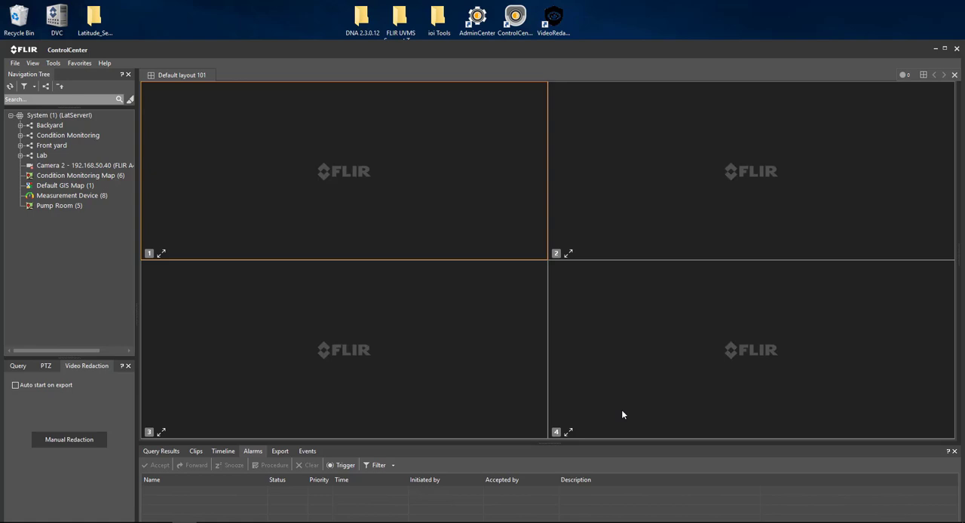
mouse_move(431, 50)
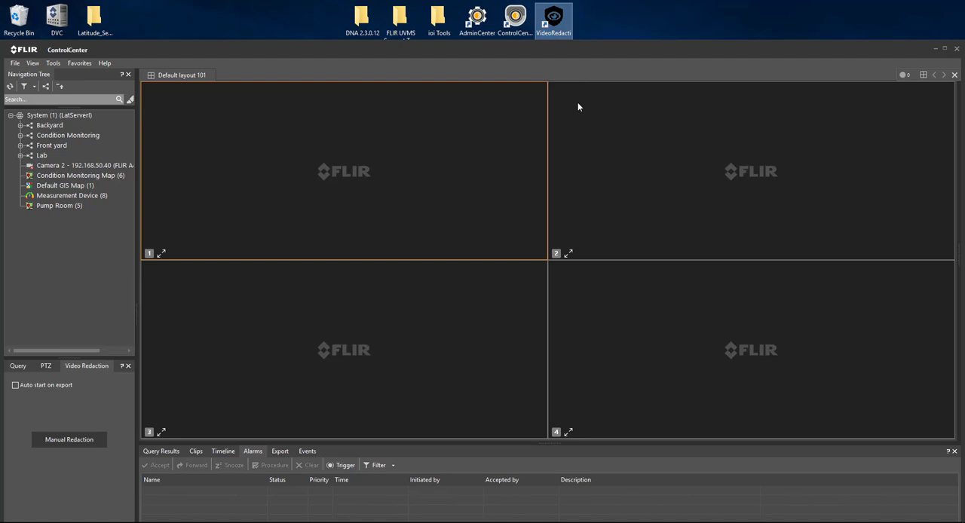
mouse_move(581, 96)
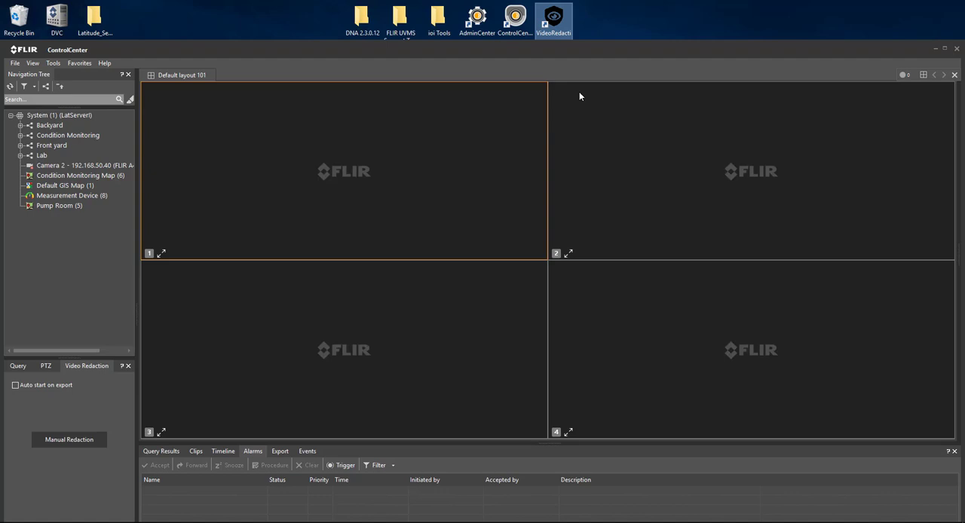
mouse_move(935, 58)
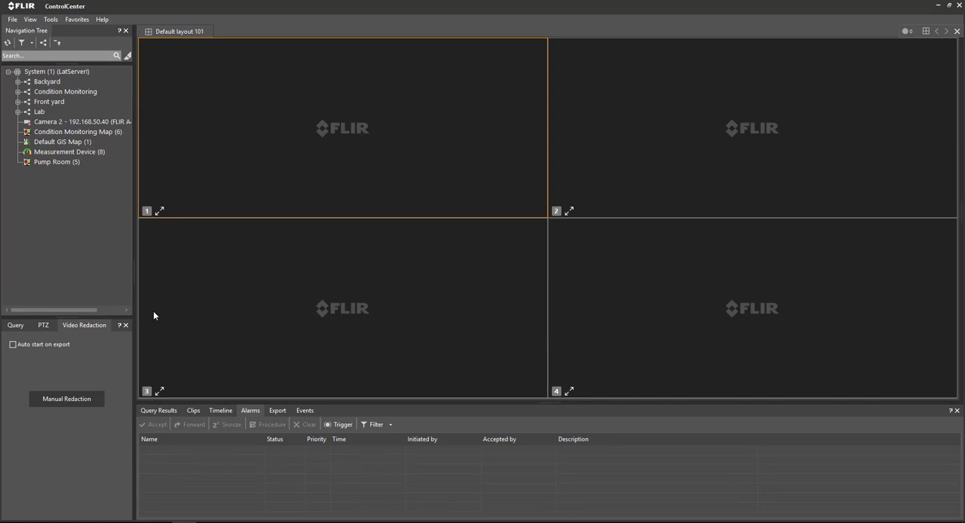
mouse_move(61, 380)
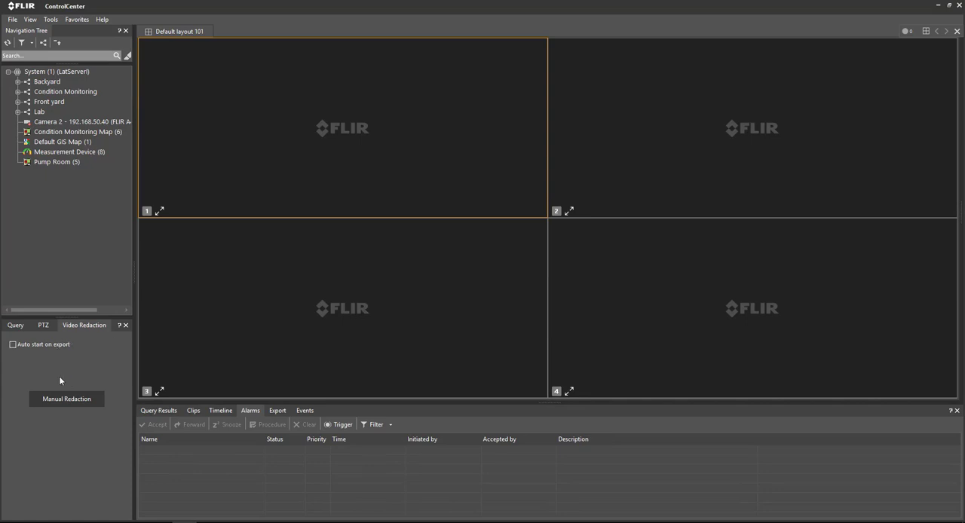
mouse_move(75, 350)
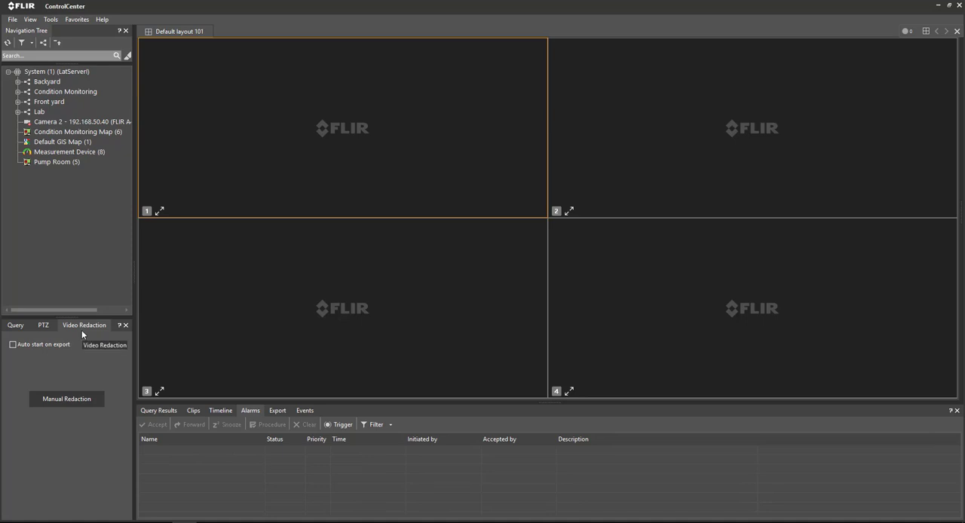
mouse_move(69, 356)
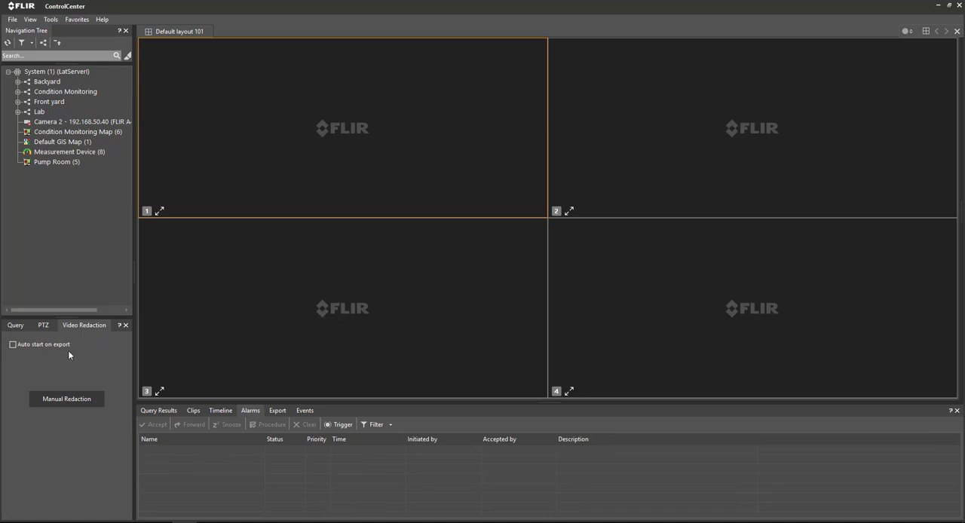
mouse_move(103, 437)
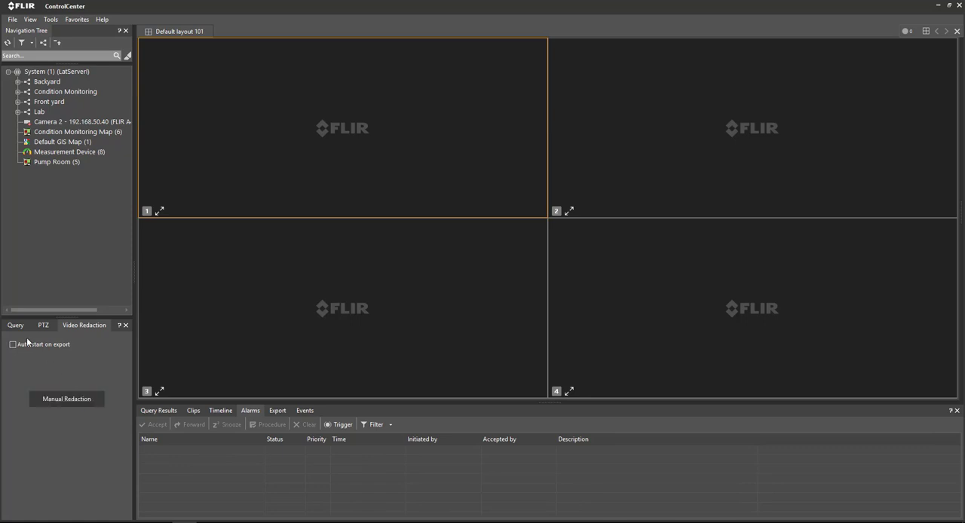
Search recorded clips from the Front 4K camera over the last 24 hours
left_click(15, 309)
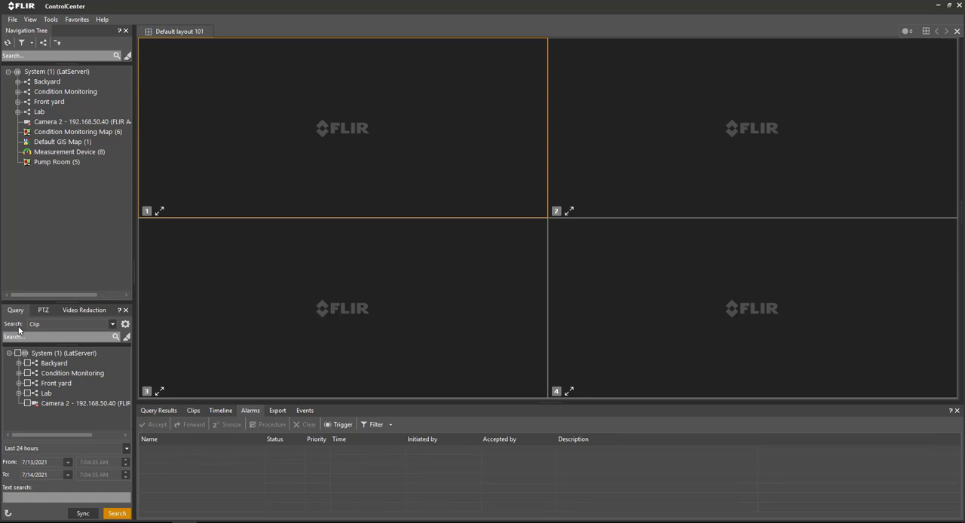
mouse_move(126, 324)
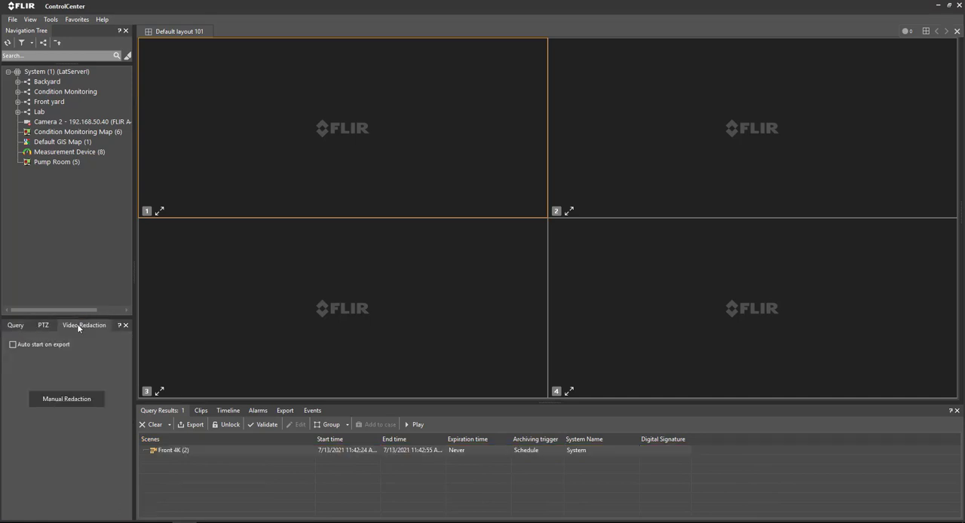
mouse_move(43, 352)
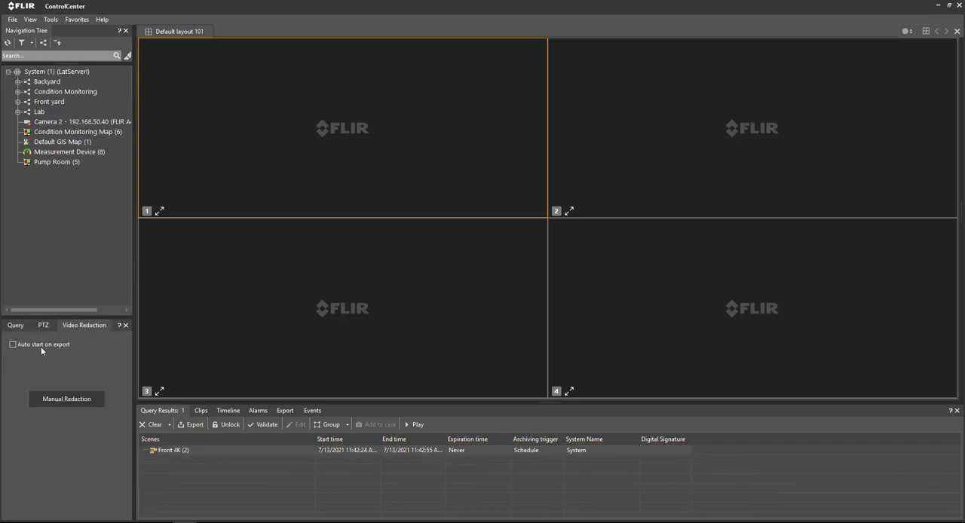
Enable Auto start on export so redaction launches after each export
left_click(13, 344)
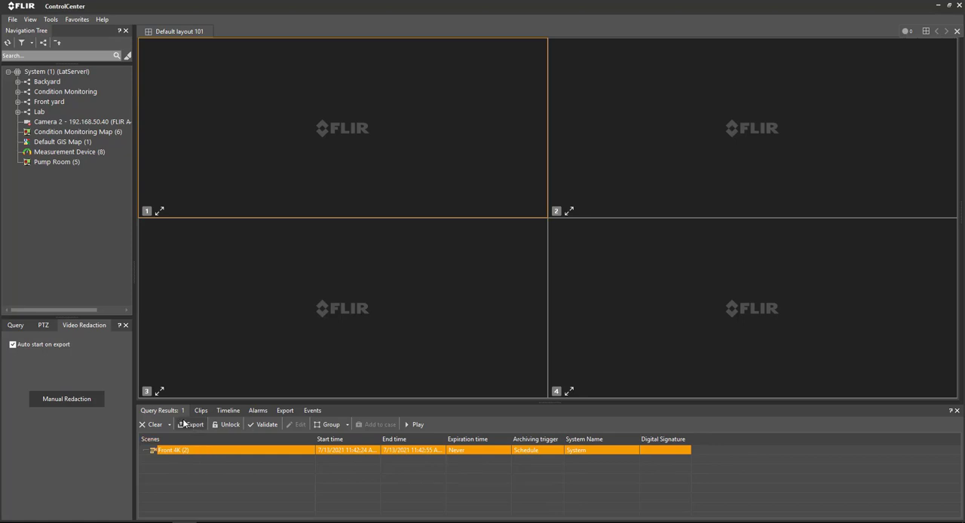
Export the Front 4K clip as an MP4 named Case 101 via Advanced settings
left_click(195, 425)
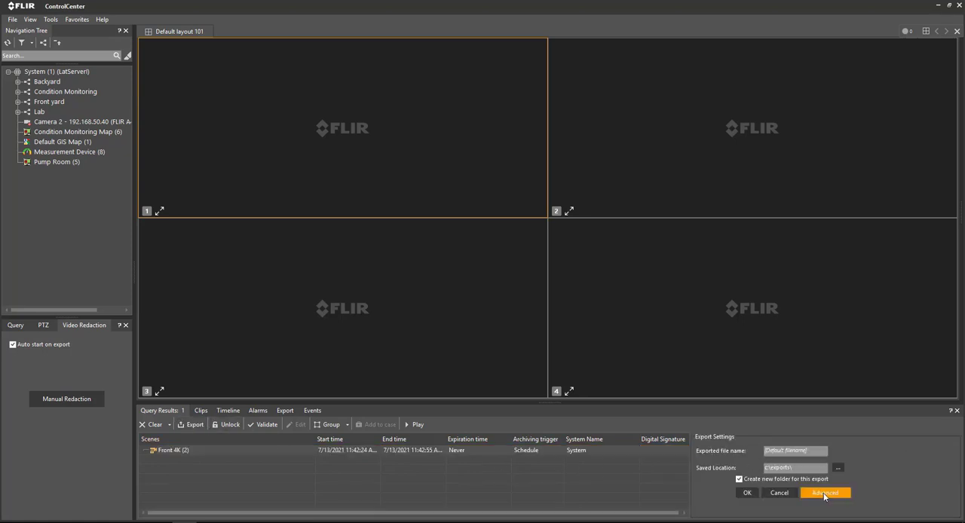
left_click(823, 492)
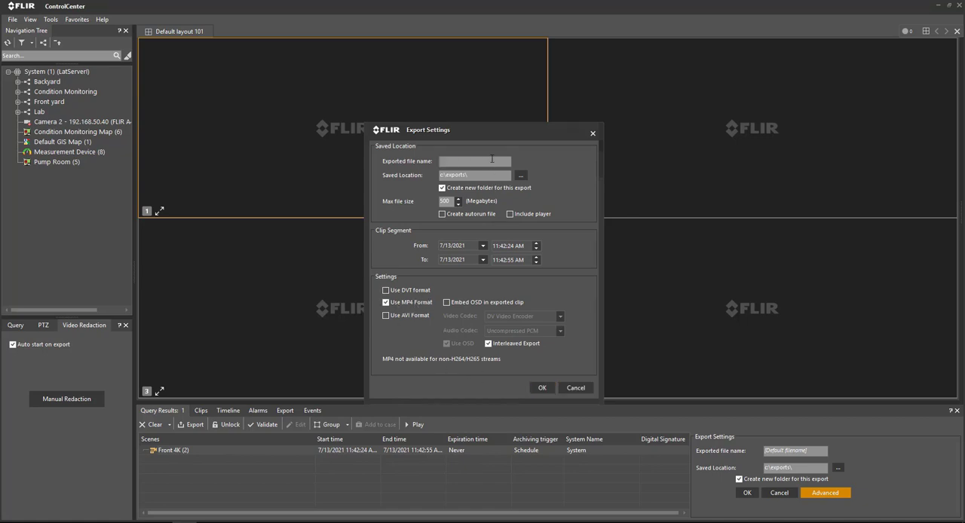
type("Case")
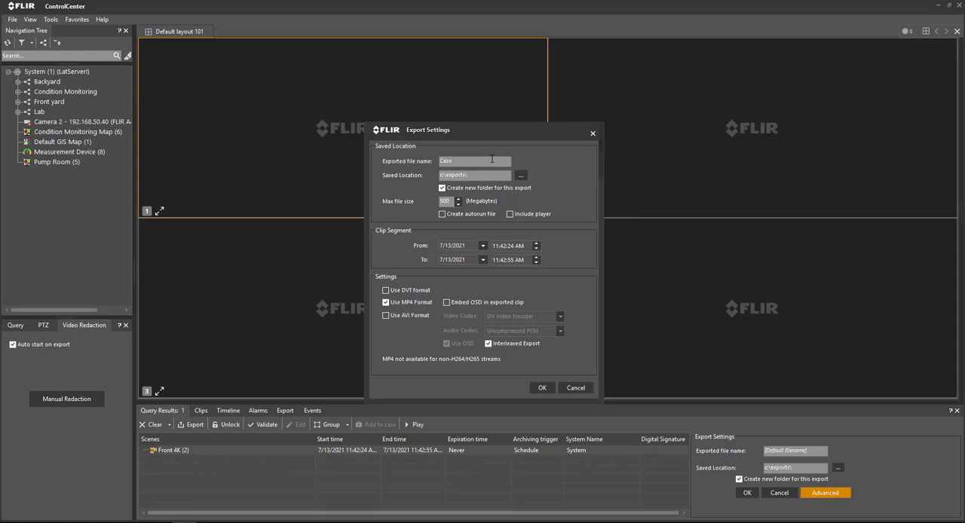
type("101")
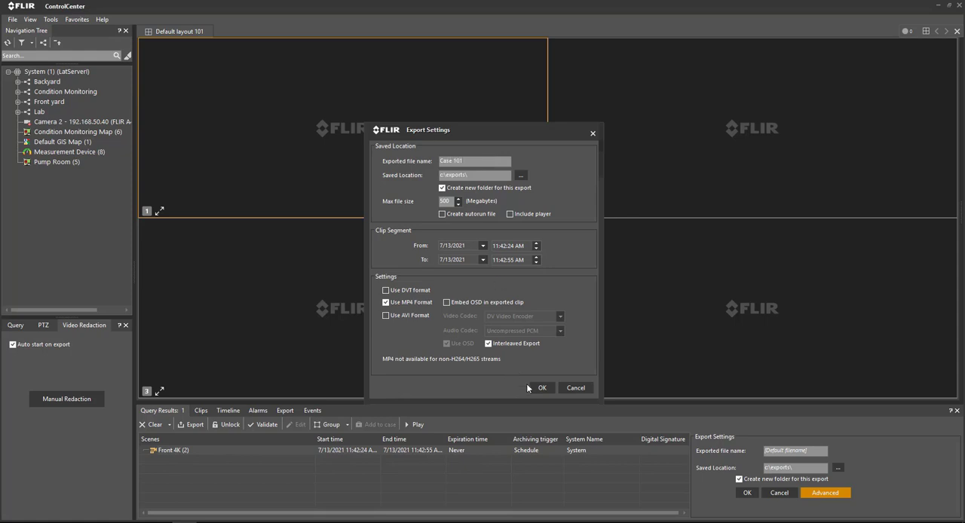
left_click(541, 387)
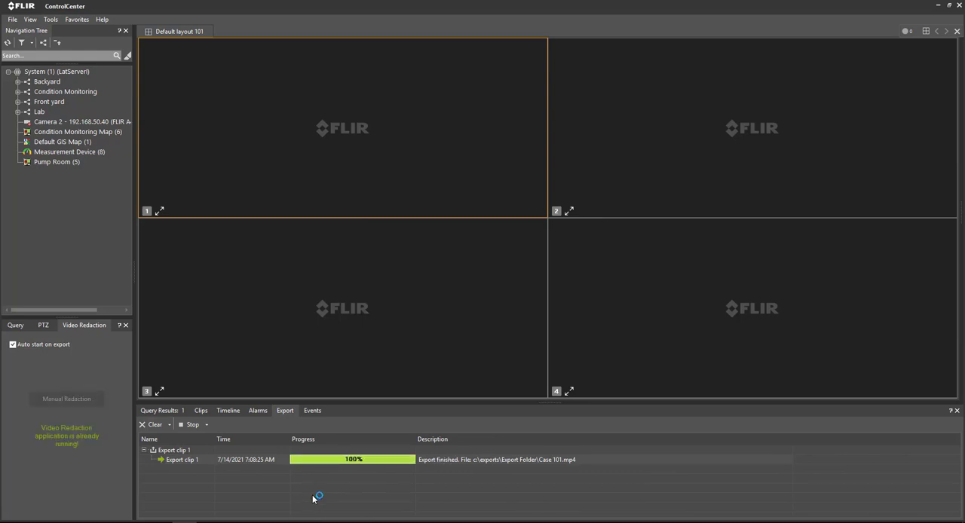
mouse_move(89, 444)
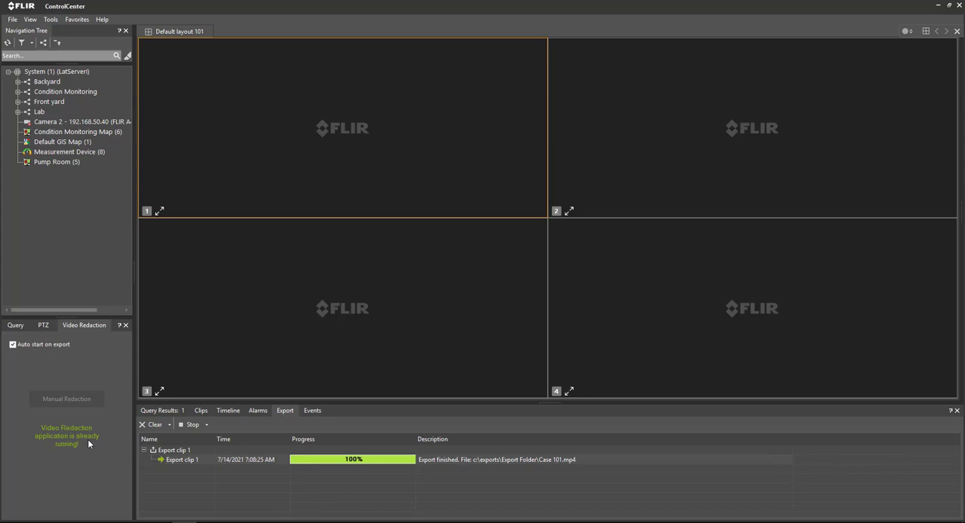
mouse_move(86, 439)
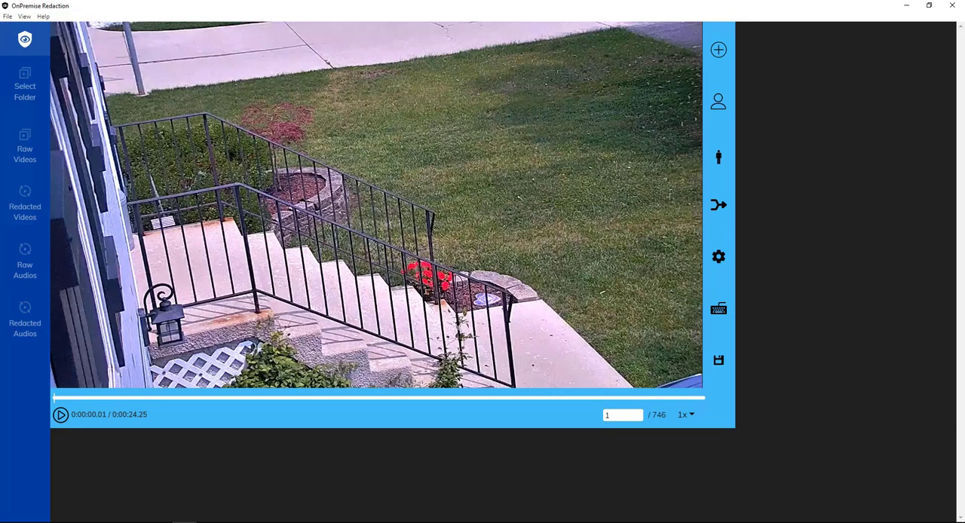
mouse_move(779, 60)
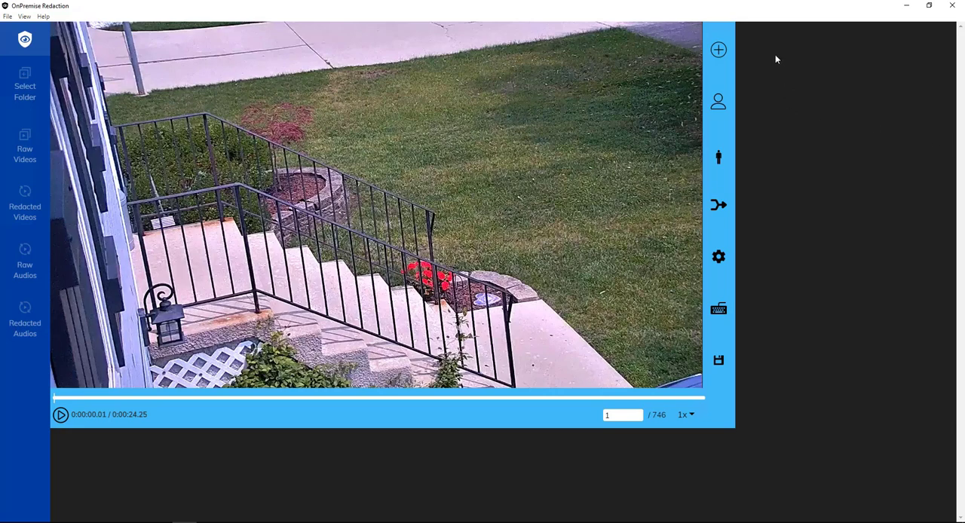
mouse_move(718, 50)
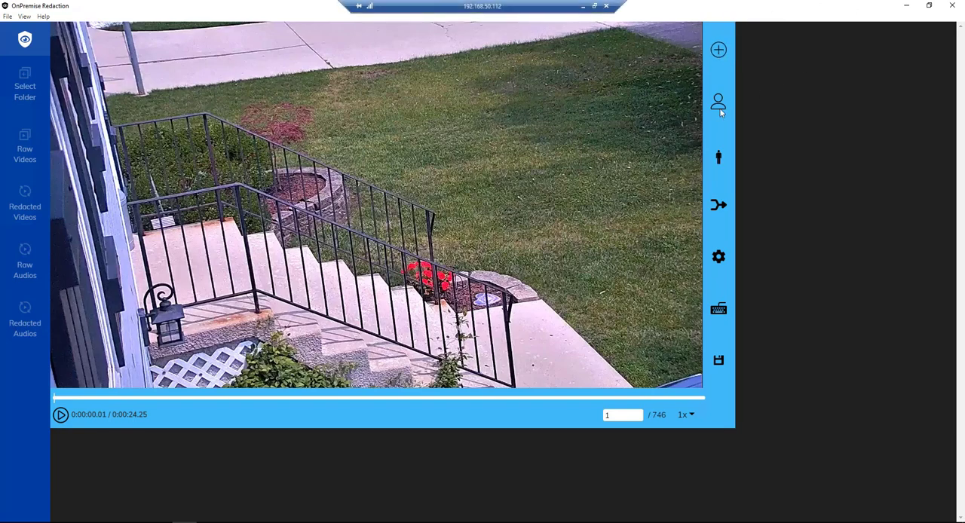
mouse_move(718, 103)
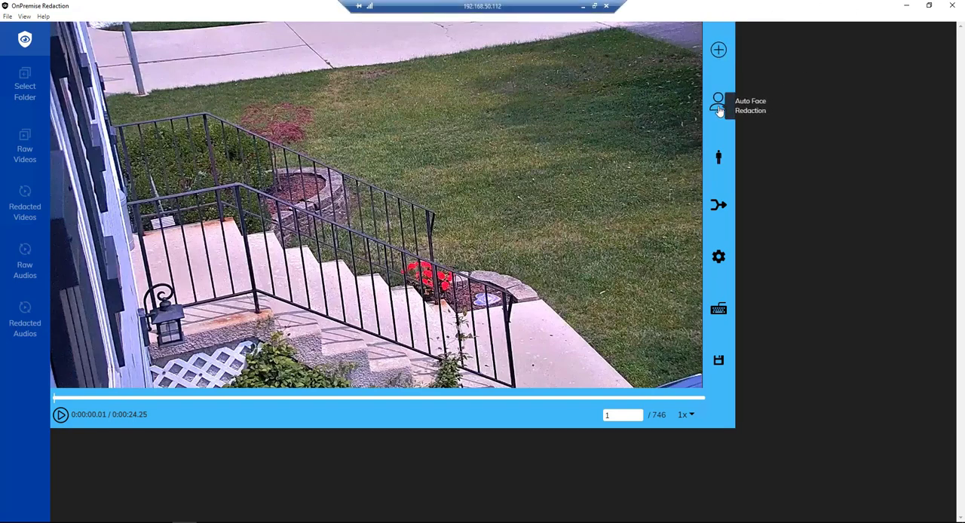
mouse_move(718, 157)
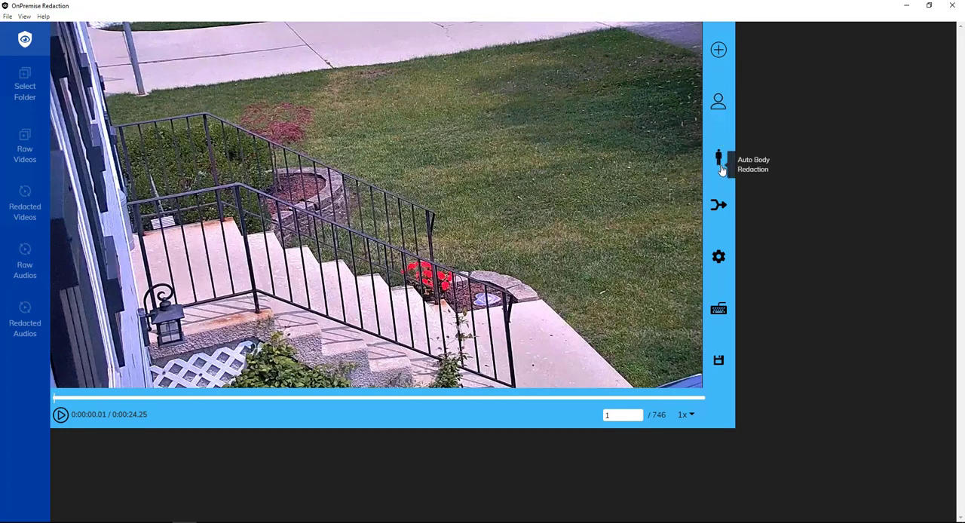
mouse_move(718, 205)
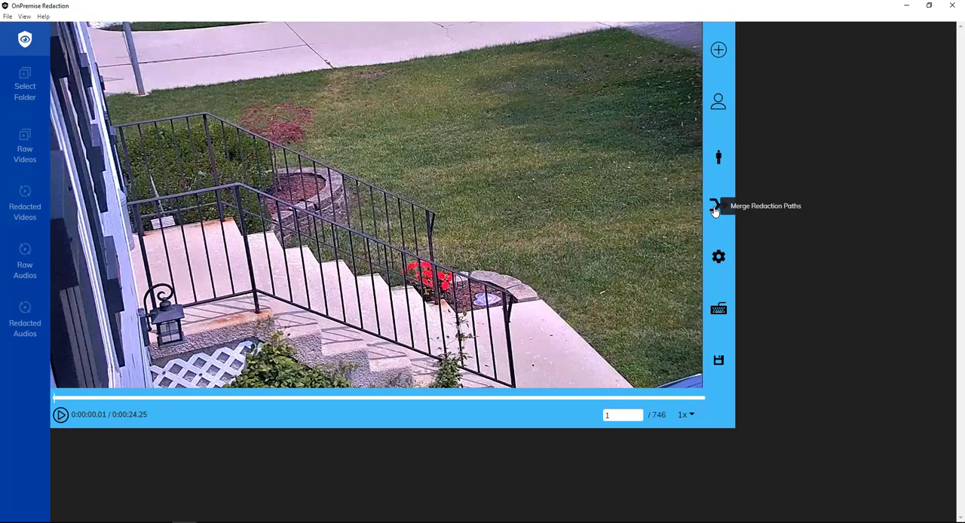
mouse_move(718, 256)
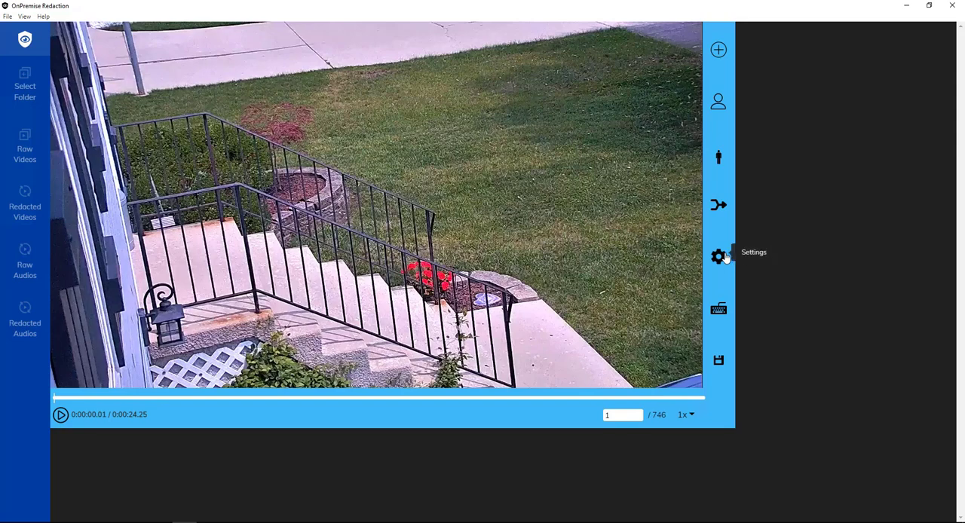
mouse_move(718, 361)
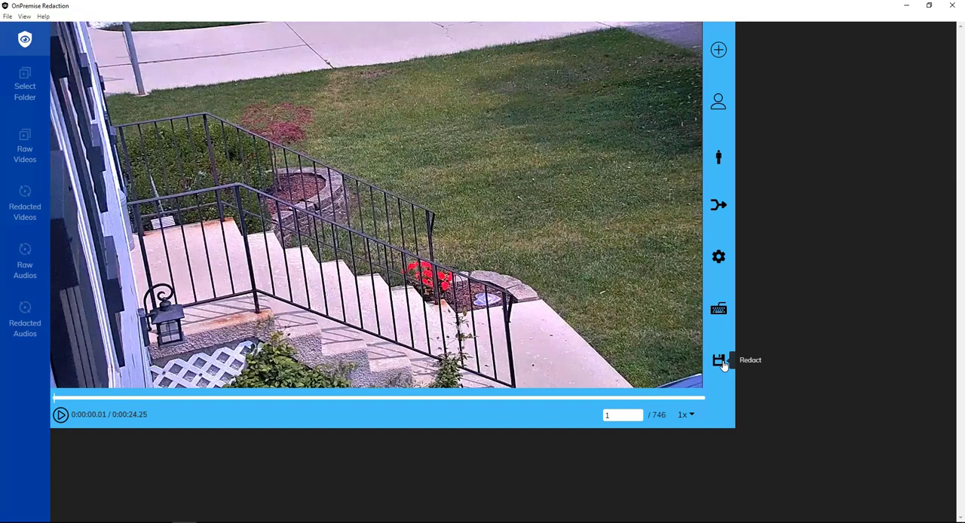
mouse_move(718, 103)
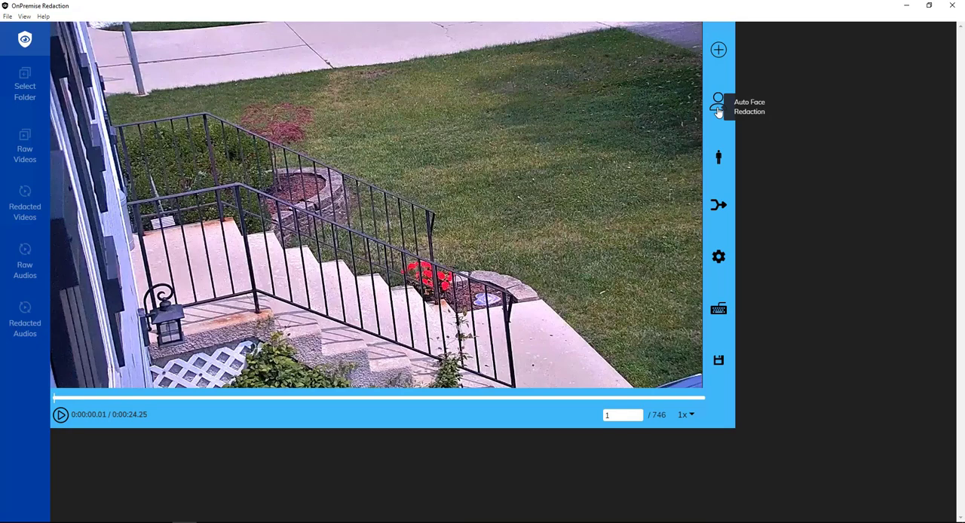
Run Auto Face Redaction over the whole clip, 0:00:00.00 to 0:00:24.25
left_click(718, 103)
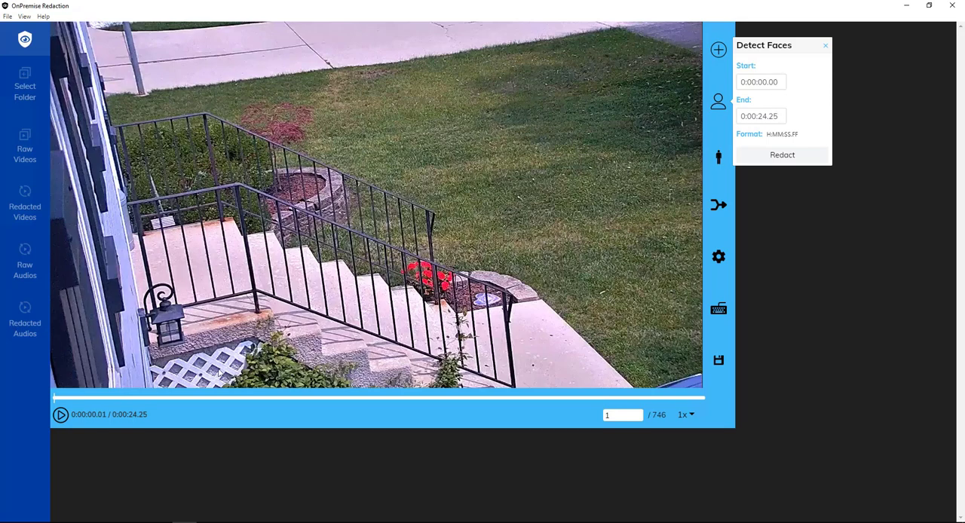
mouse_move(142, 425)
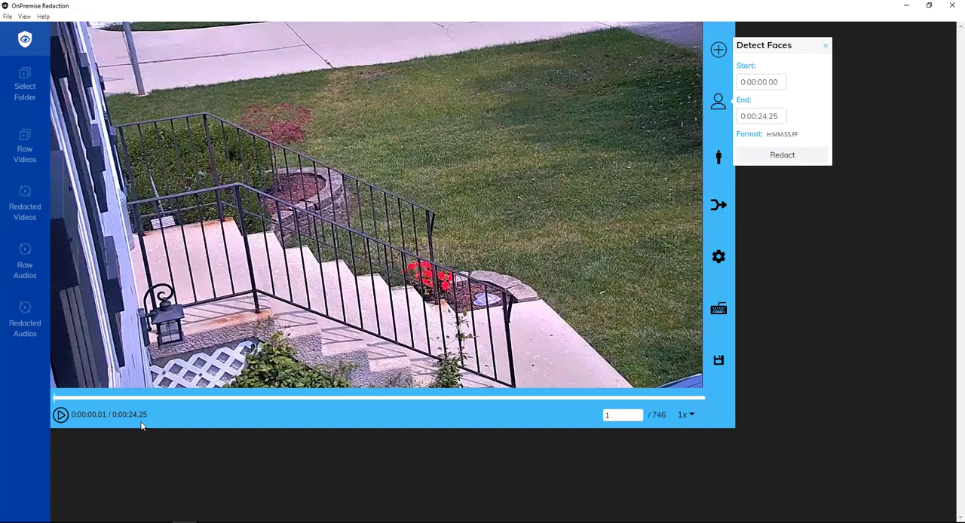
mouse_move(733, 184)
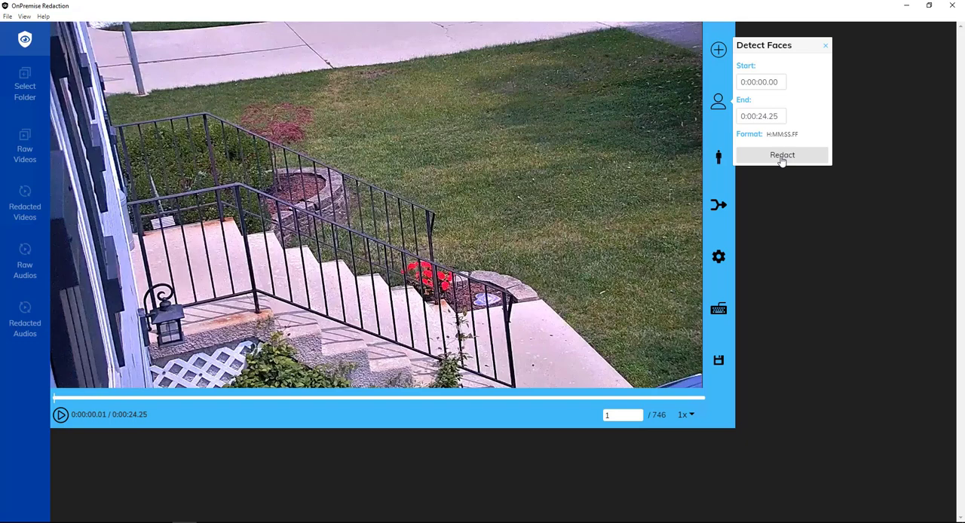
left_click(781, 154)
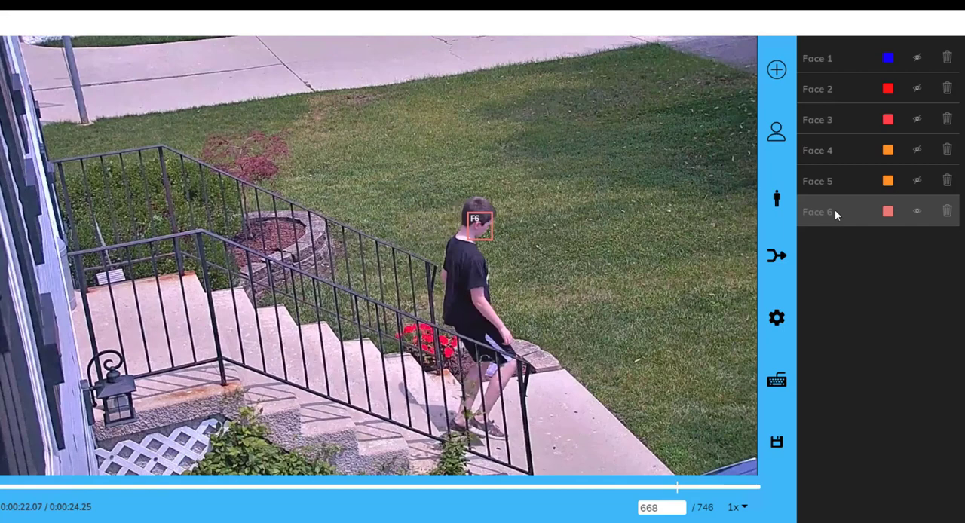
mouse_move(822, 142)
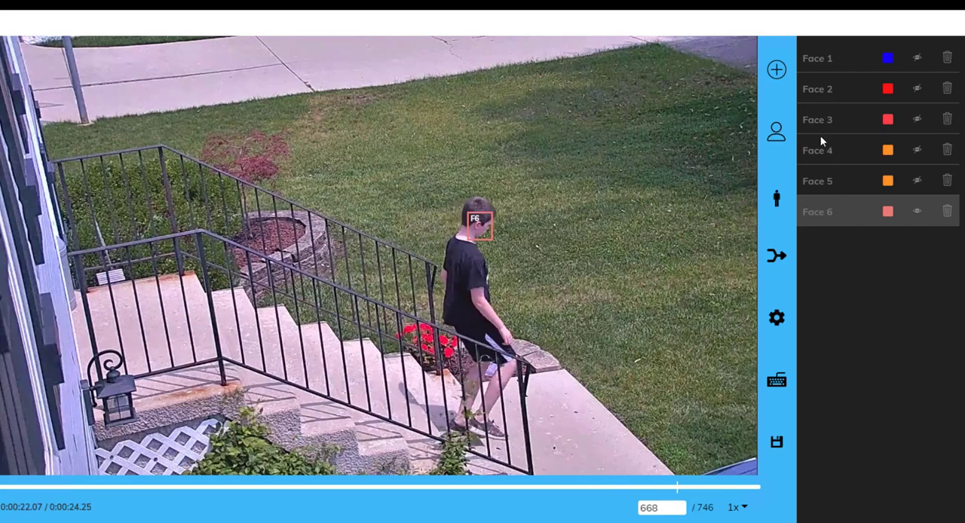
mouse_move(776, 255)
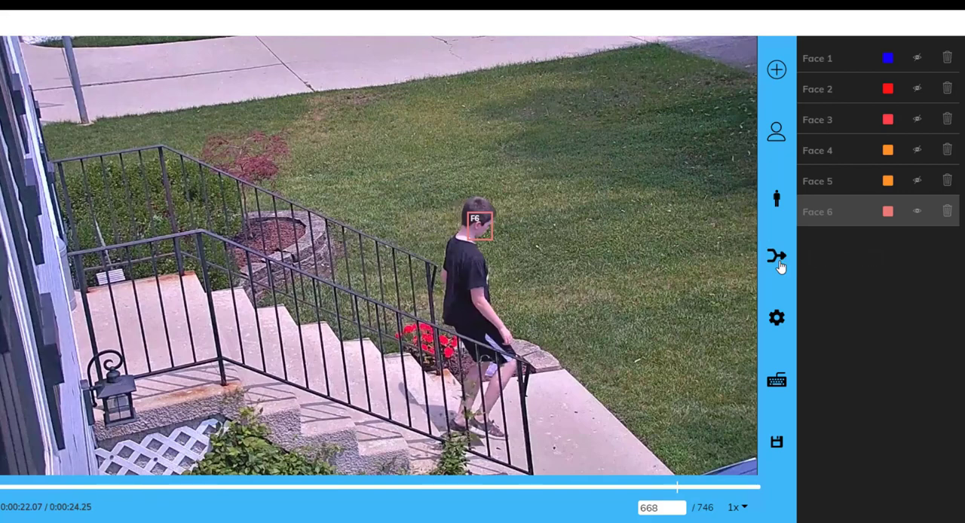
Merge Face 1 through Face 6 into a single Face 1 path
left_click(776, 255)
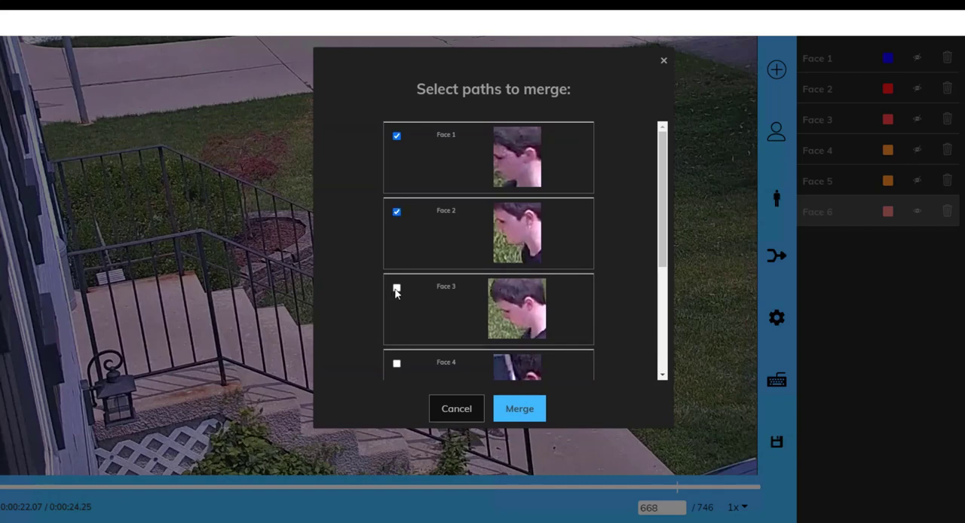
scroll("down", 3)
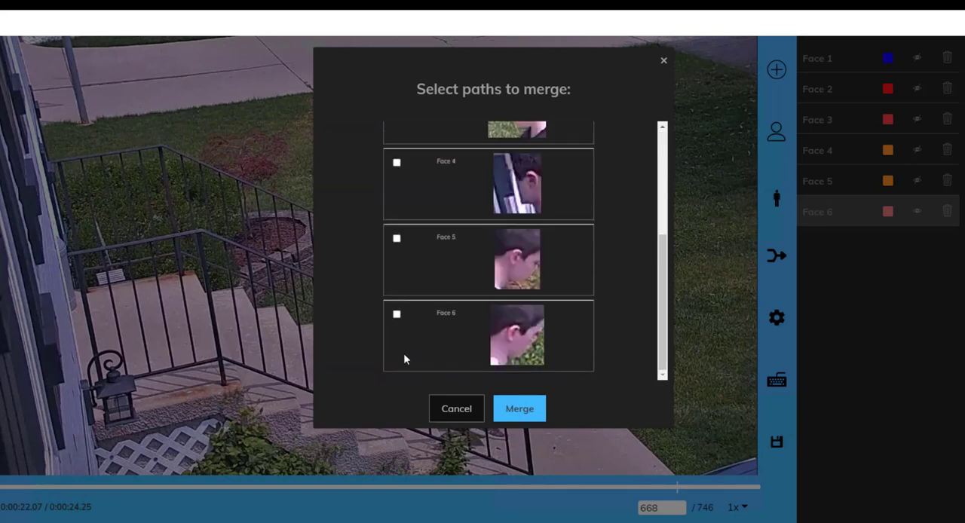
left_click(396, 314)
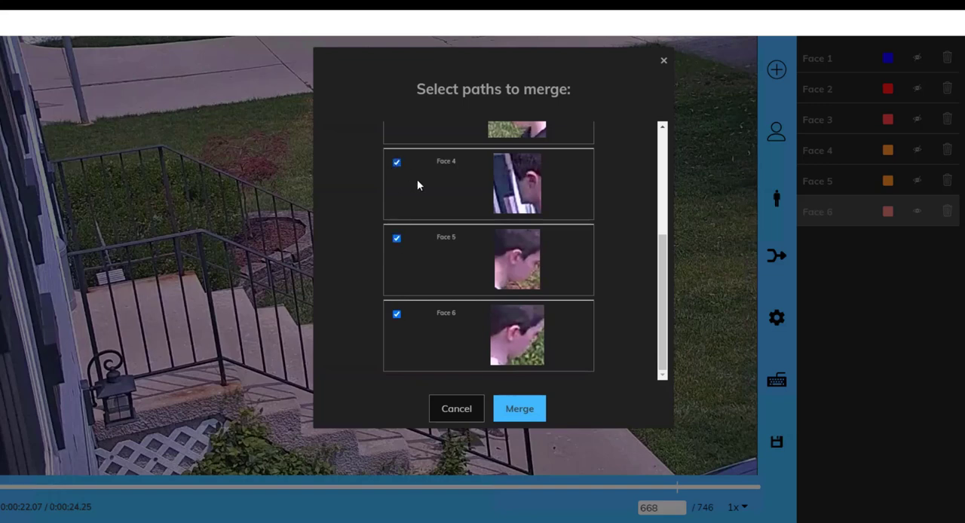
scroll("down", 3)
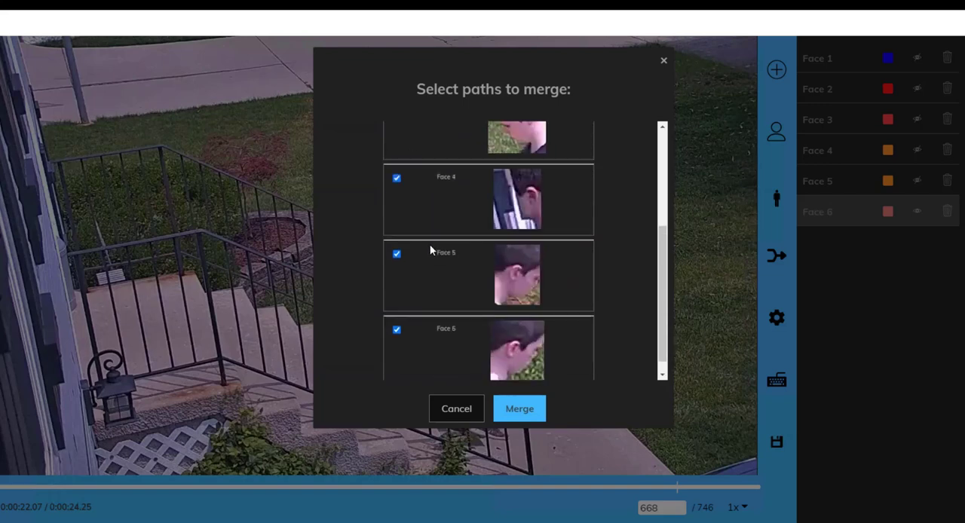
left_click(519, 408)
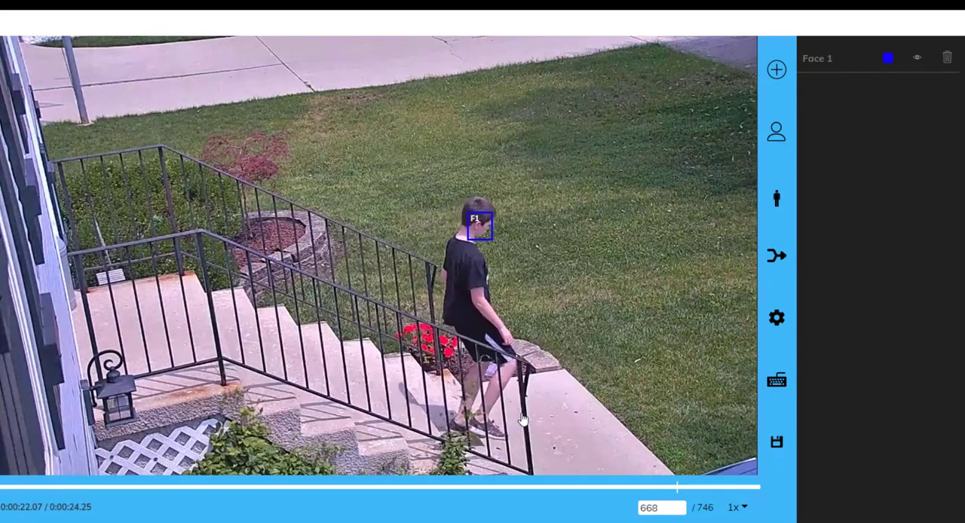
mouse_move(836, 69)
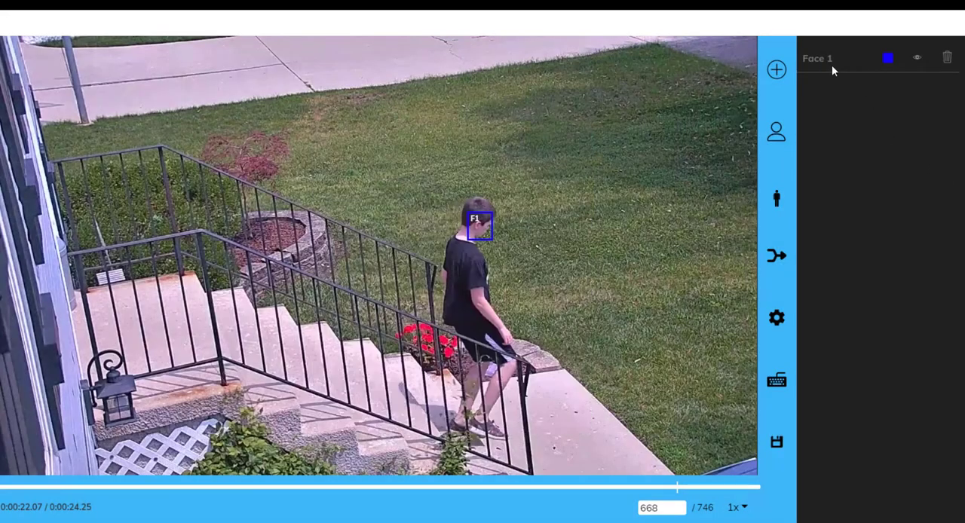
mouse_move(848, 71)
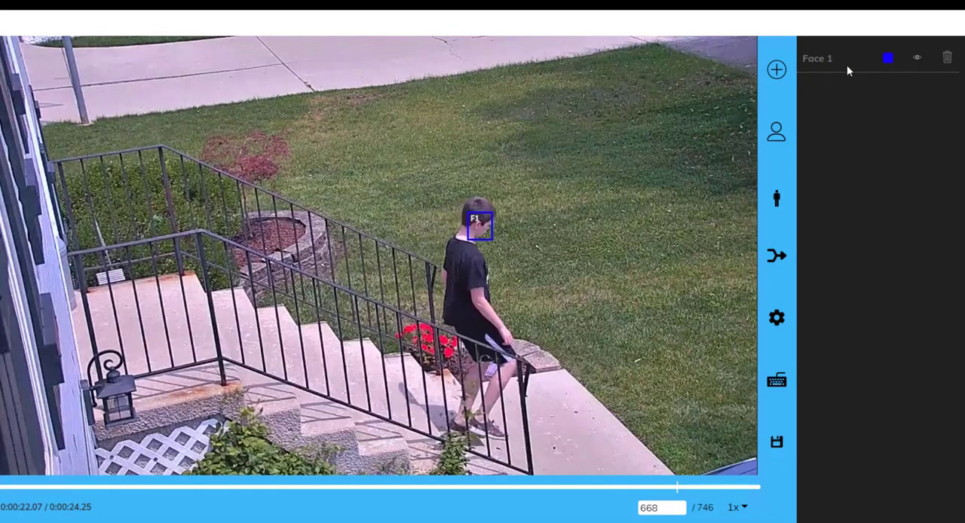
mouse_move(496, 255)
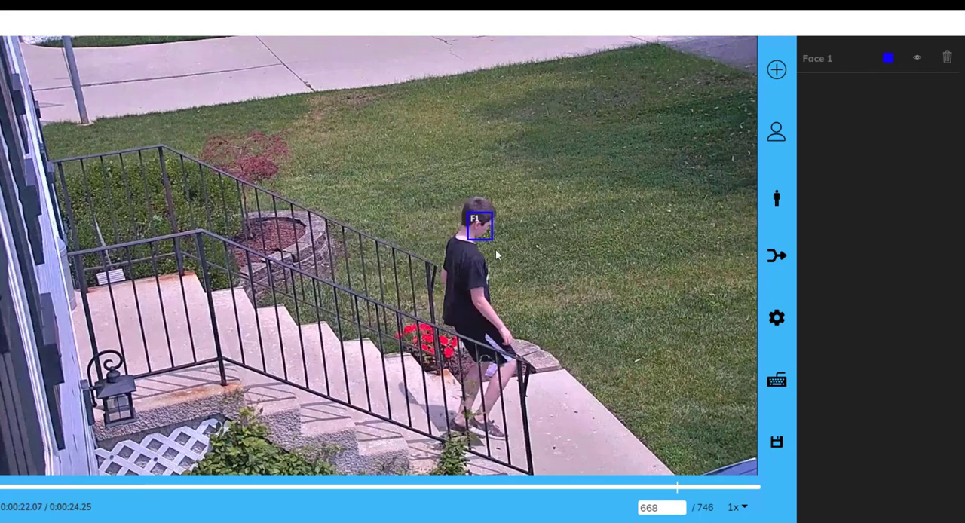
mouse_move(466, 218)
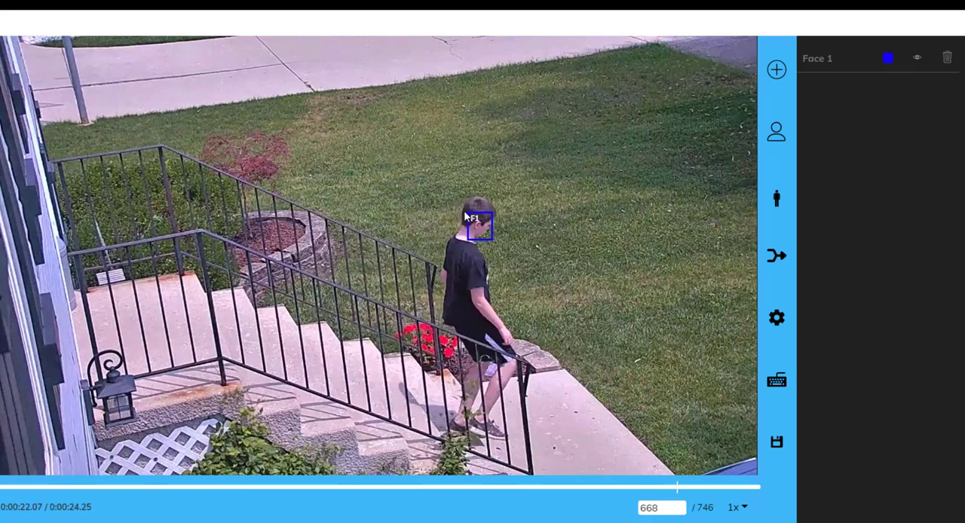
mouse_move(776, 444)
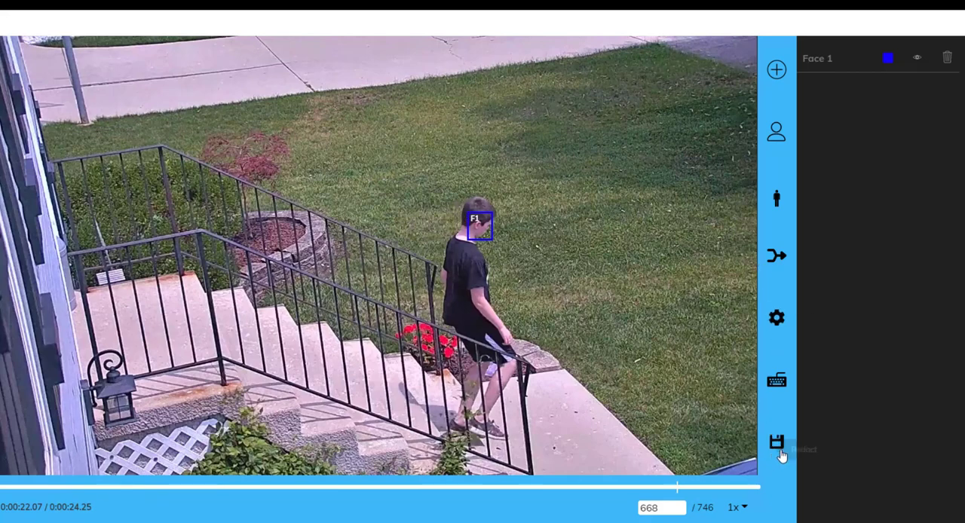
Save the redacted video with the merged face path, confirming Yes
left_click(776, 443)
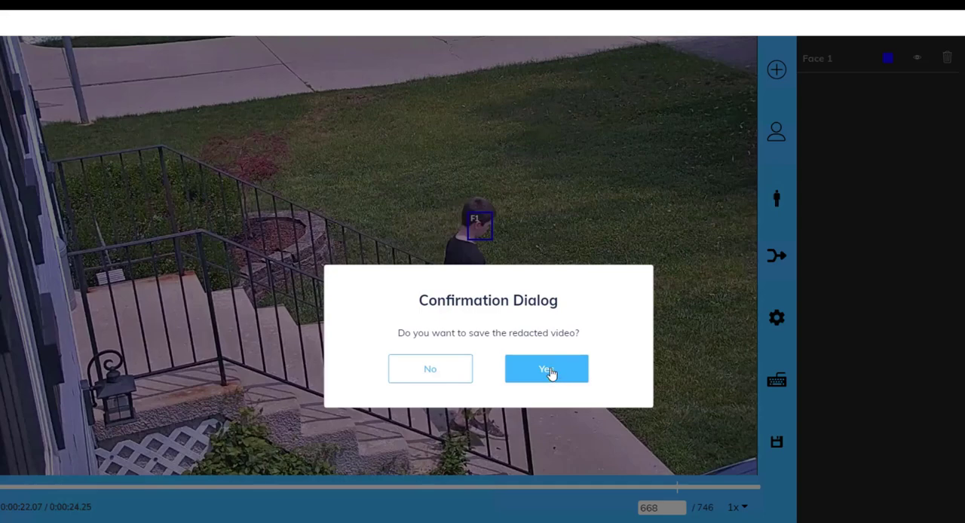
left_click(546, 368)
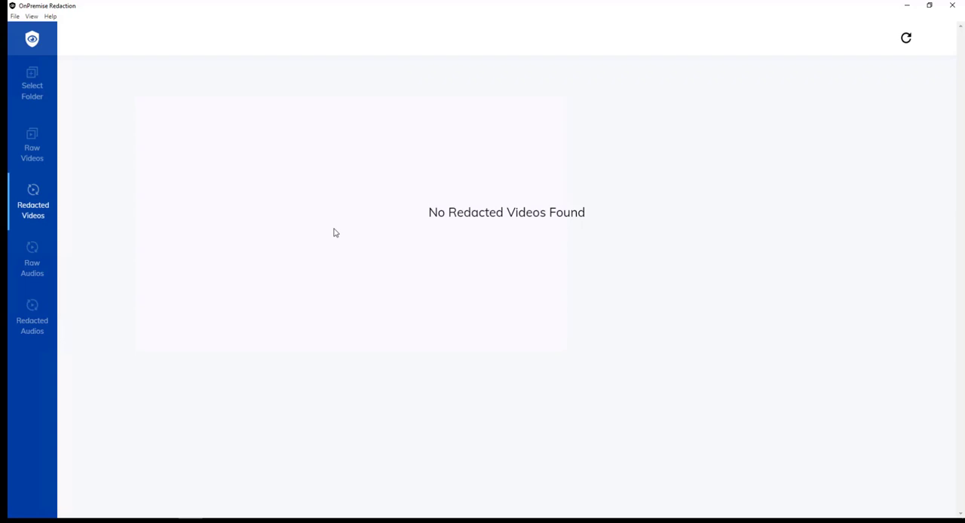
mouse_move(300, 205)
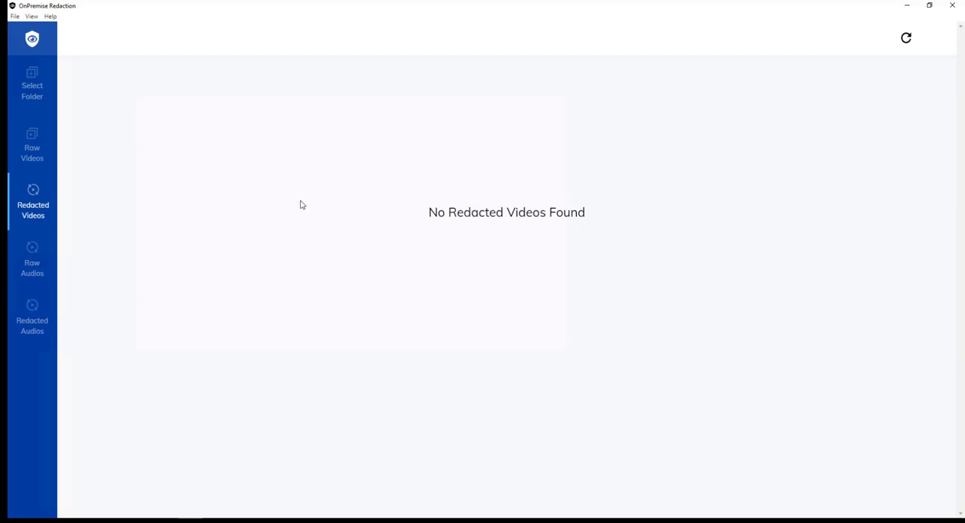
mouse_move(33, 81)
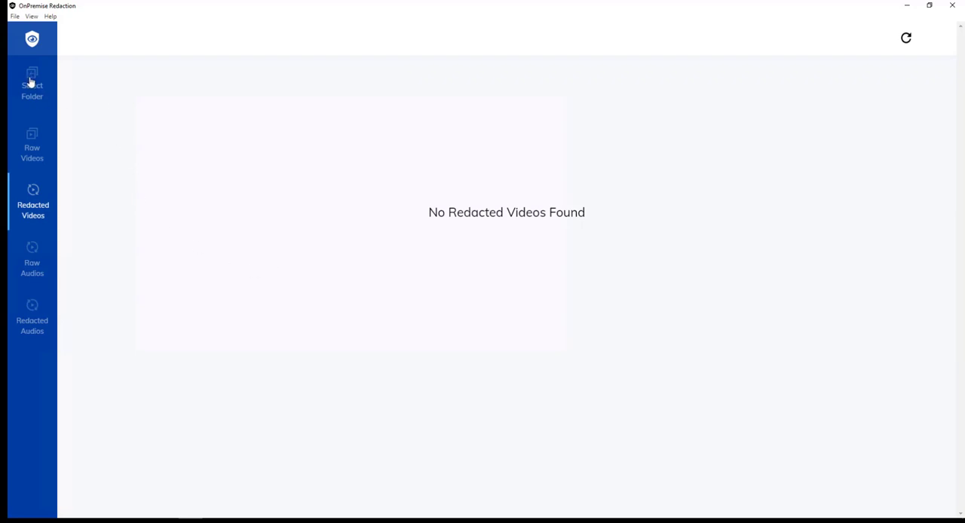
mouse_move(87, 91)
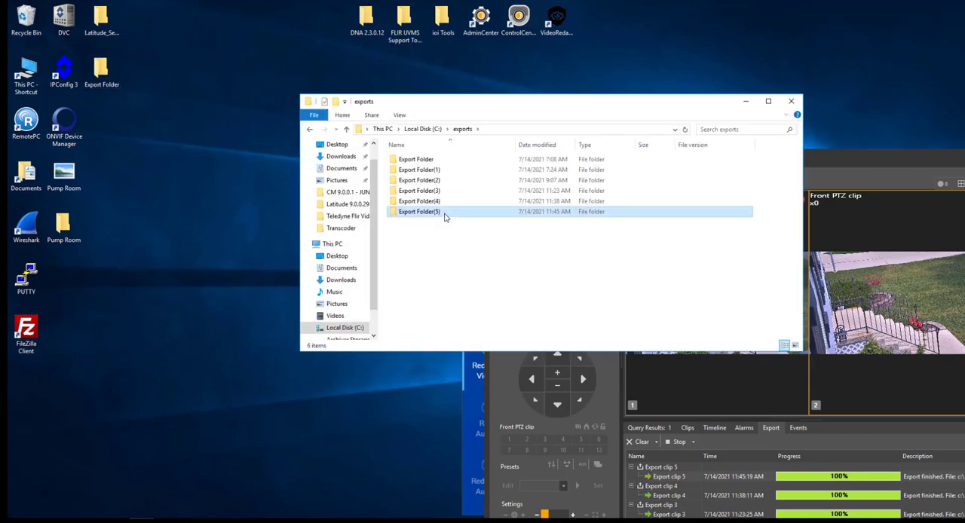
Play the redacted MP4 from Export Folder(5)\Redacted_Videos in C:\exports
double_click(419, 211)
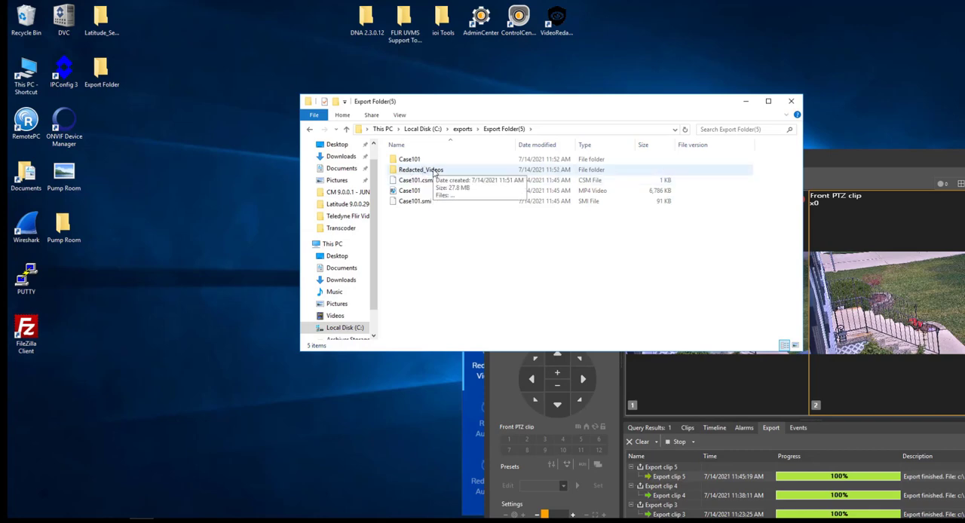
double_click(419, 170)
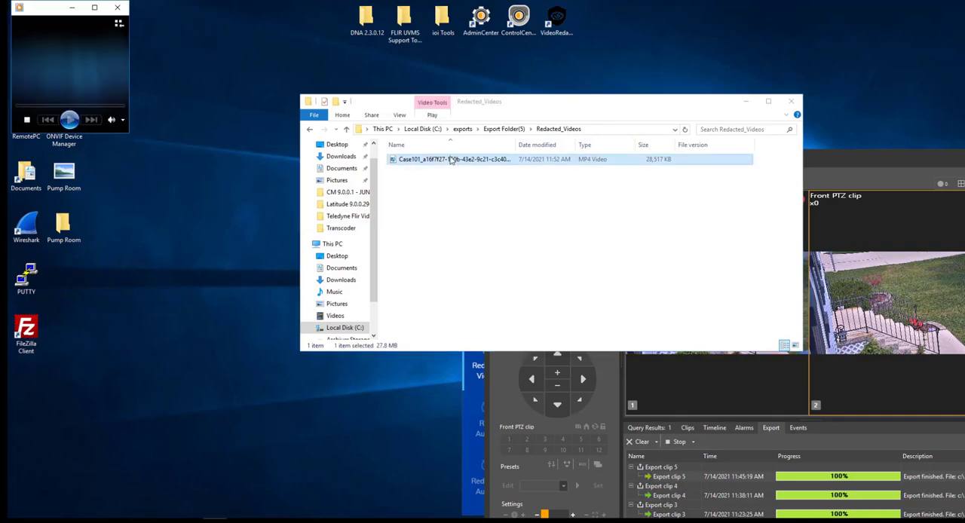
double_click(453, 160)
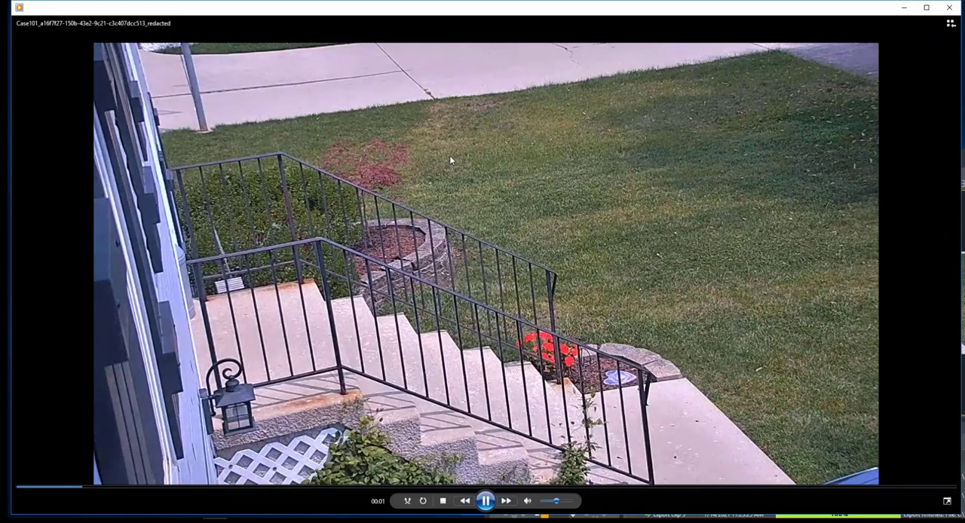